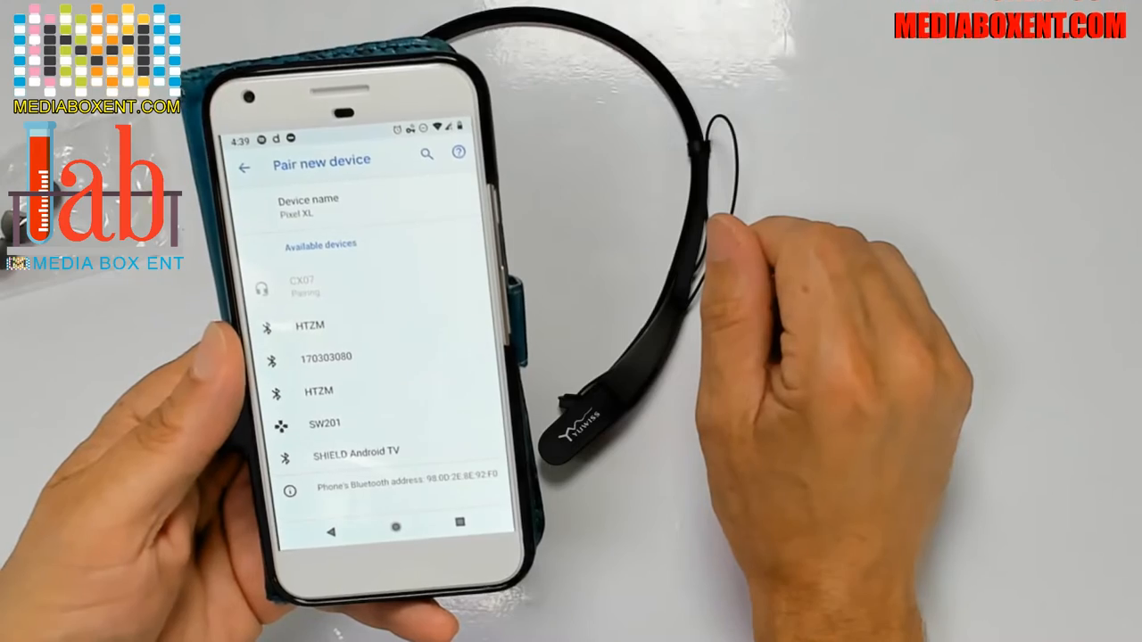
- Select the CX07 headset under Available devices to pair it with the phone
{"action": "left_click", "coordinate": [308, 286]}
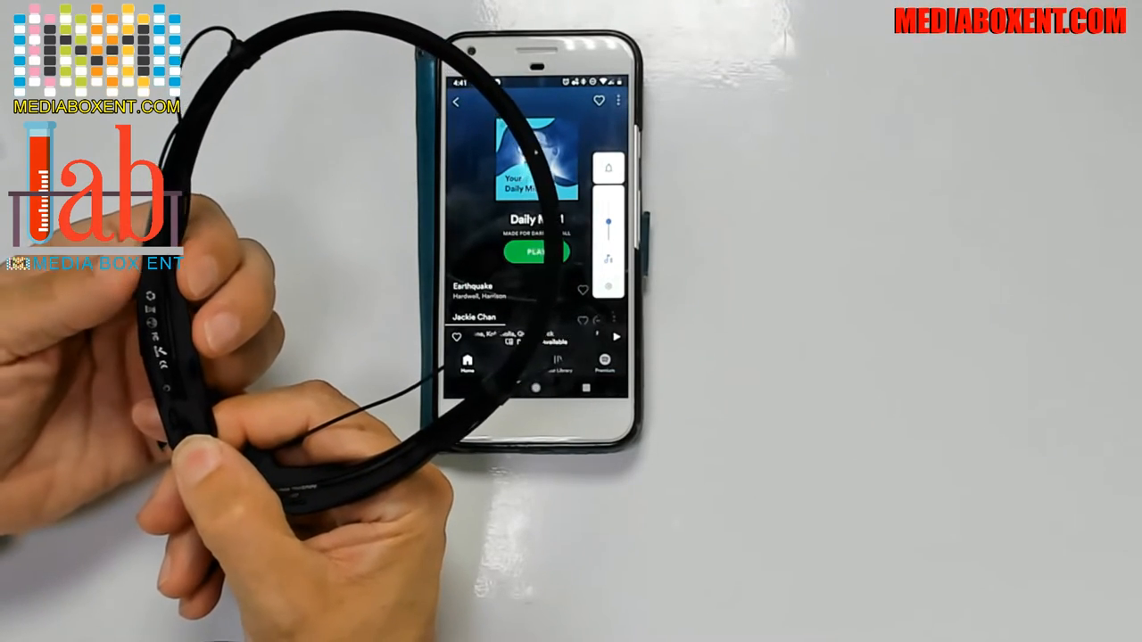
- Start Daily Mix 1 playback in Spotify so Hardwell's Earthquake plays
{"action": "left_click", "coordinate": [535, 251]}
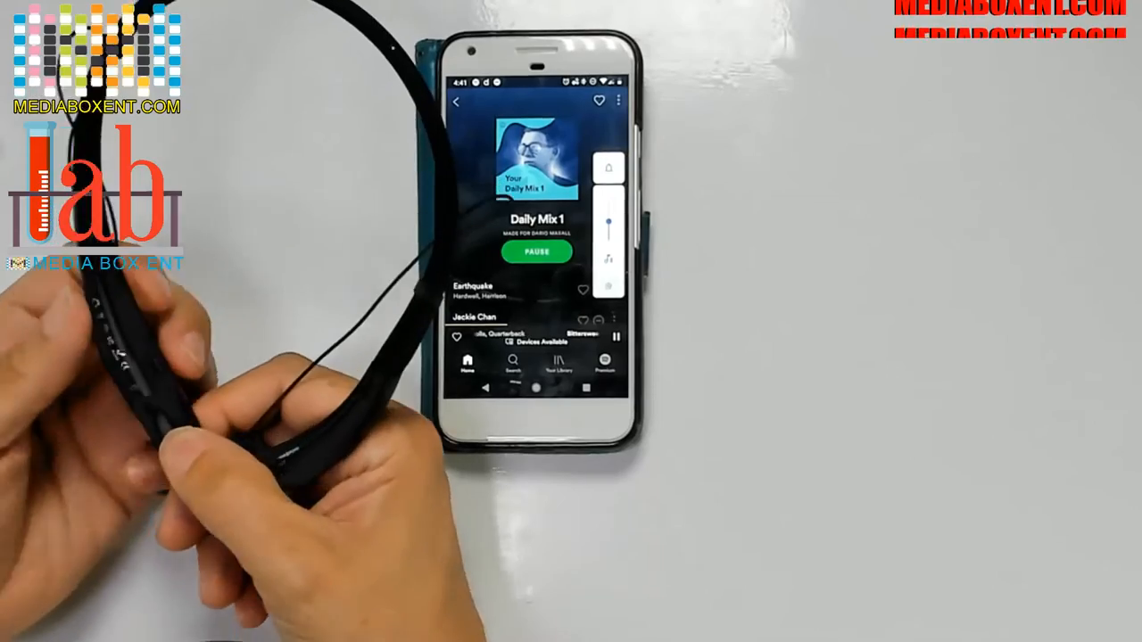